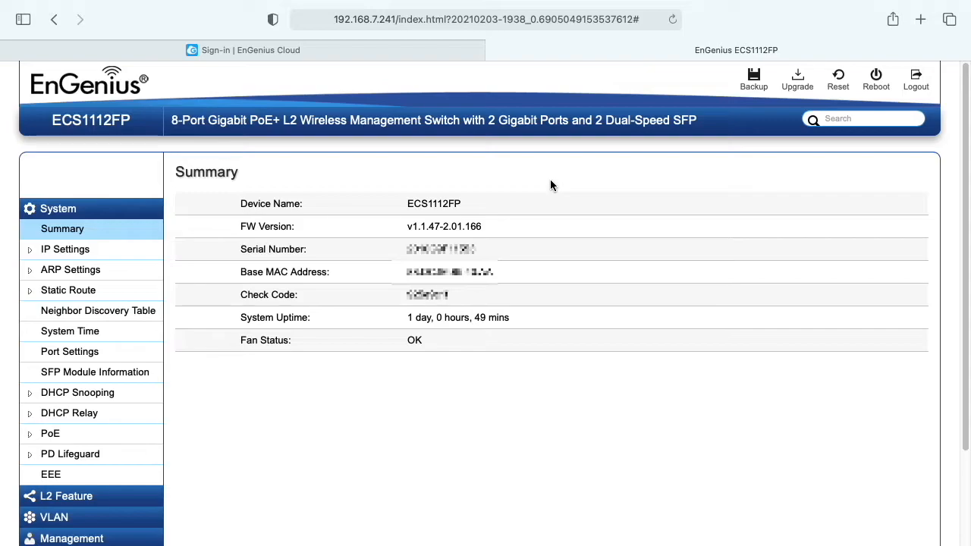
mouse_move(640, 294)
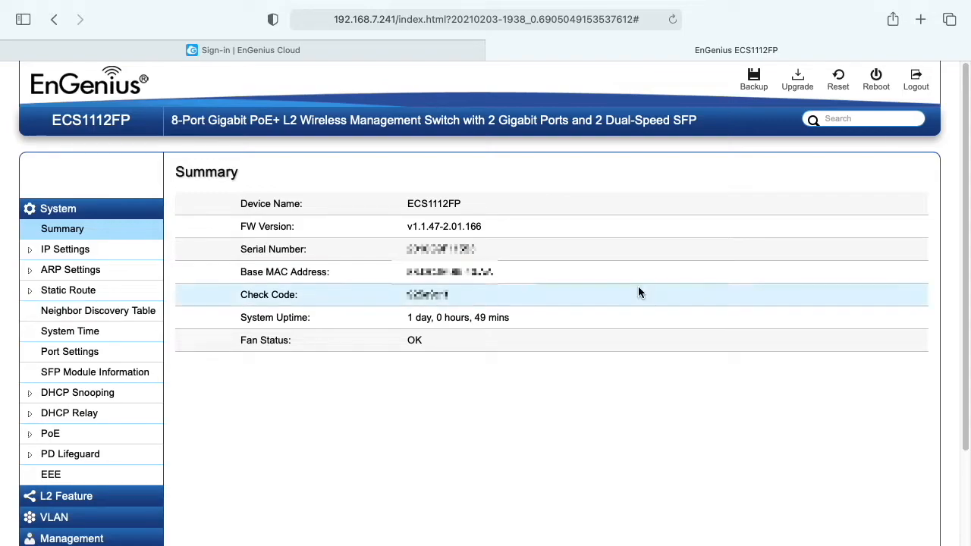
mouse_move(409, 27)
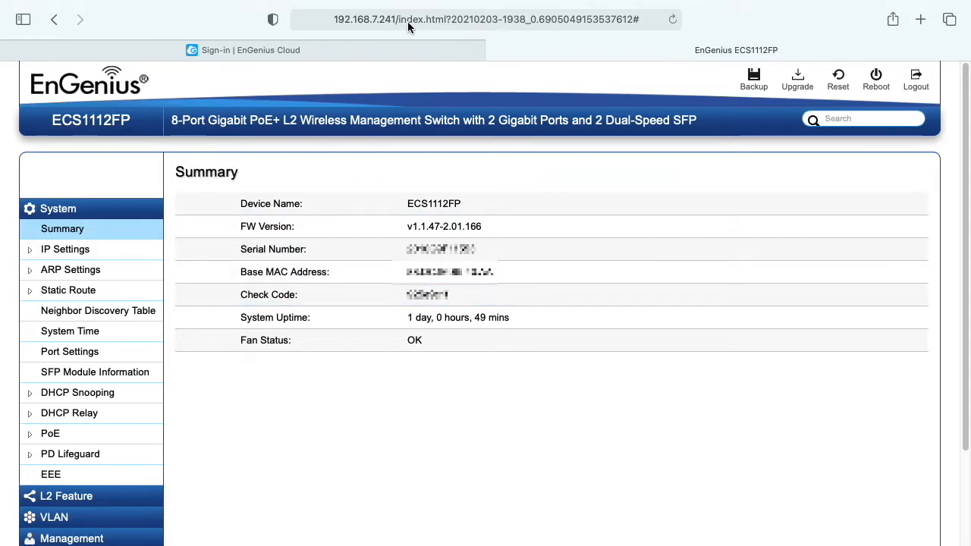
Sign in to EnGenius Cloud with the saved email and password.
left_click(243, 50)
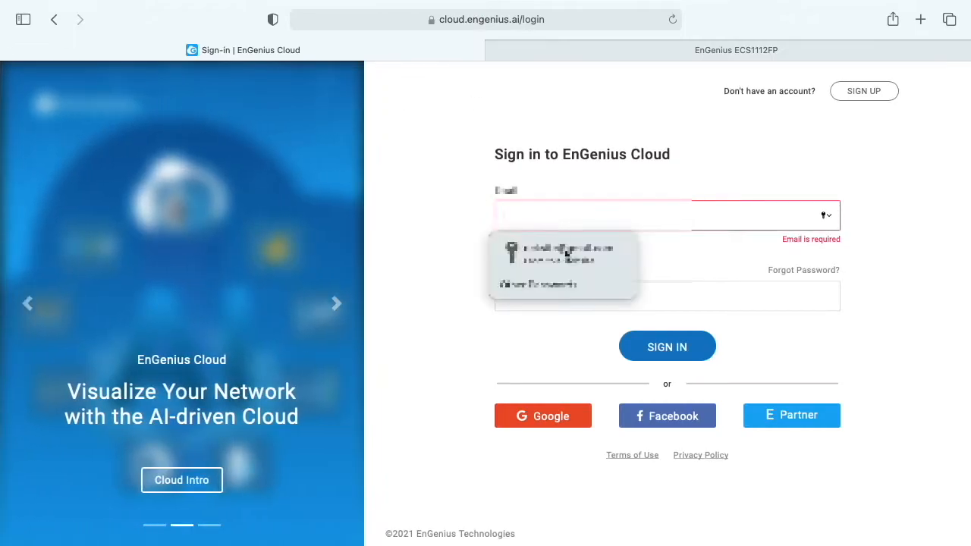
left_click(667, 347)
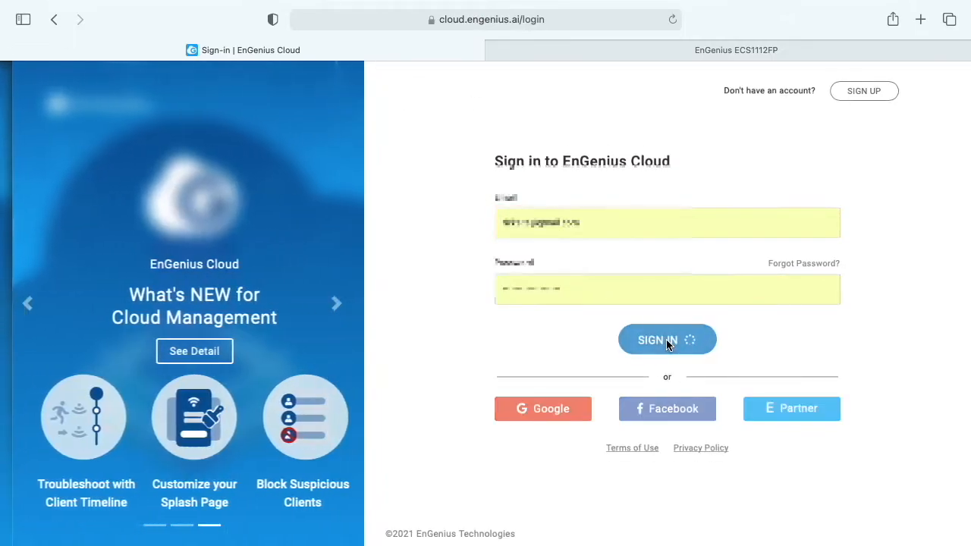
left_click(667, 340)
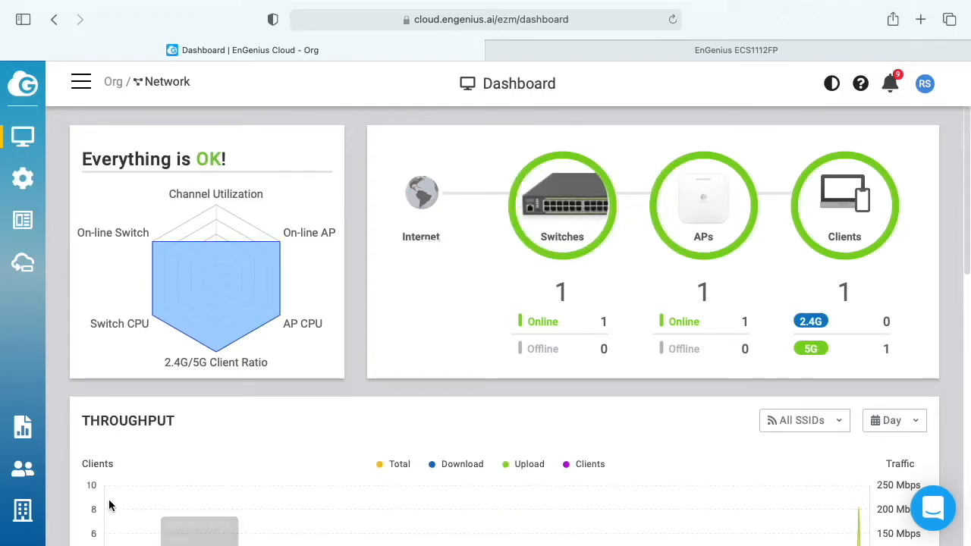
Register the ECS1112FP switch by serial number in Inventory & License.
left_click(23, 510)
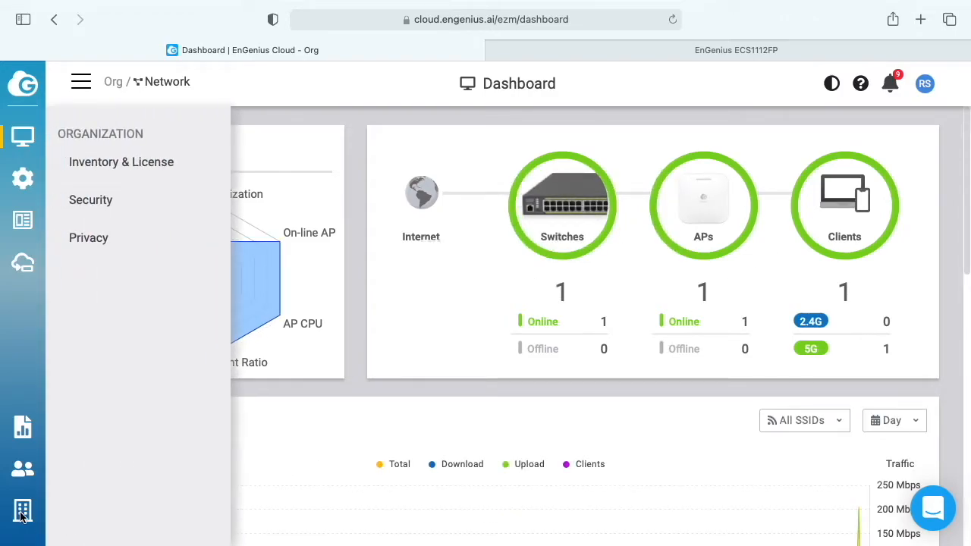
left_click(121, 162)
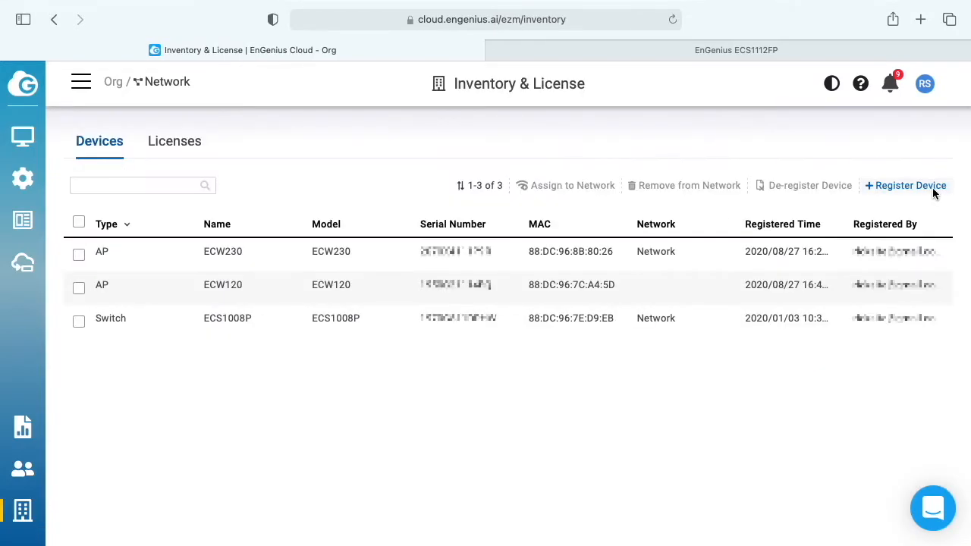
left_click(906, 185)
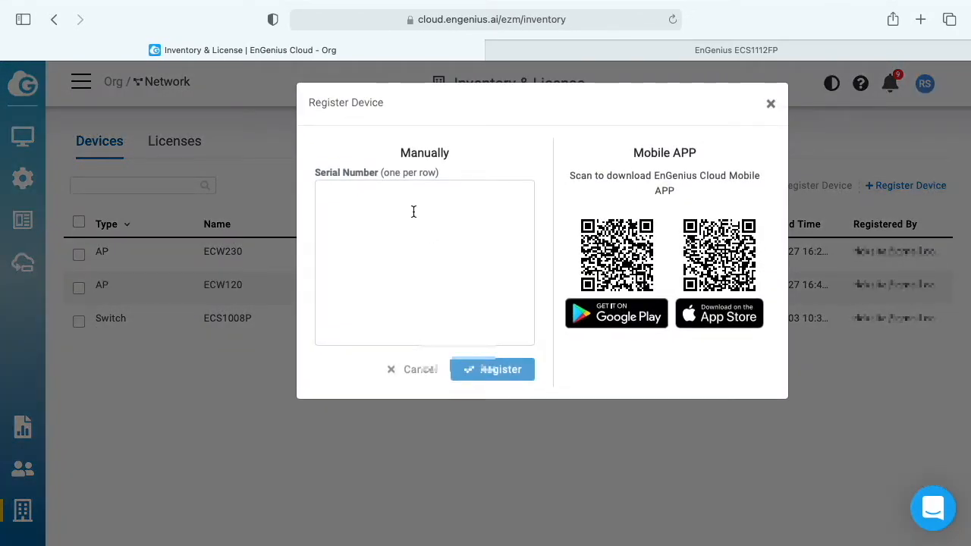
mouse_move(622, 51)
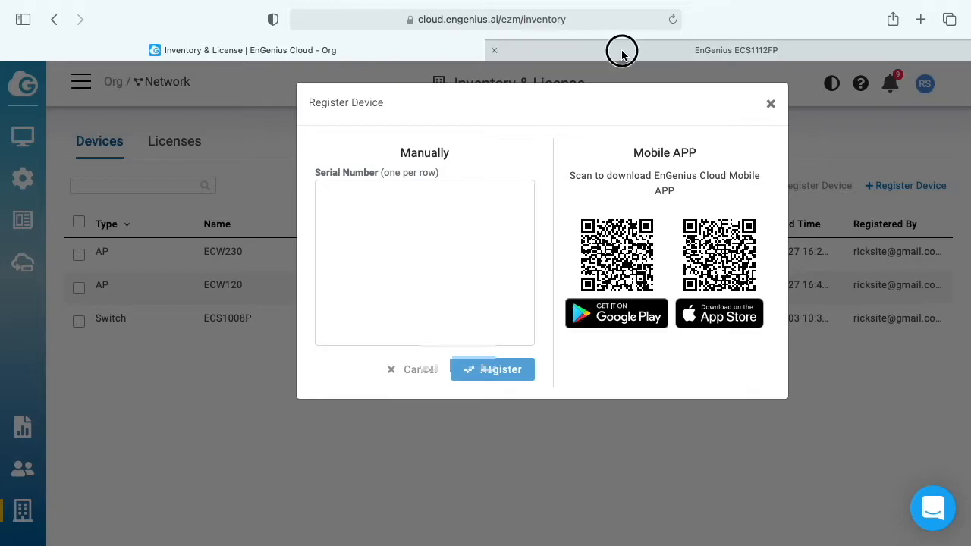
left_click(736, 51)
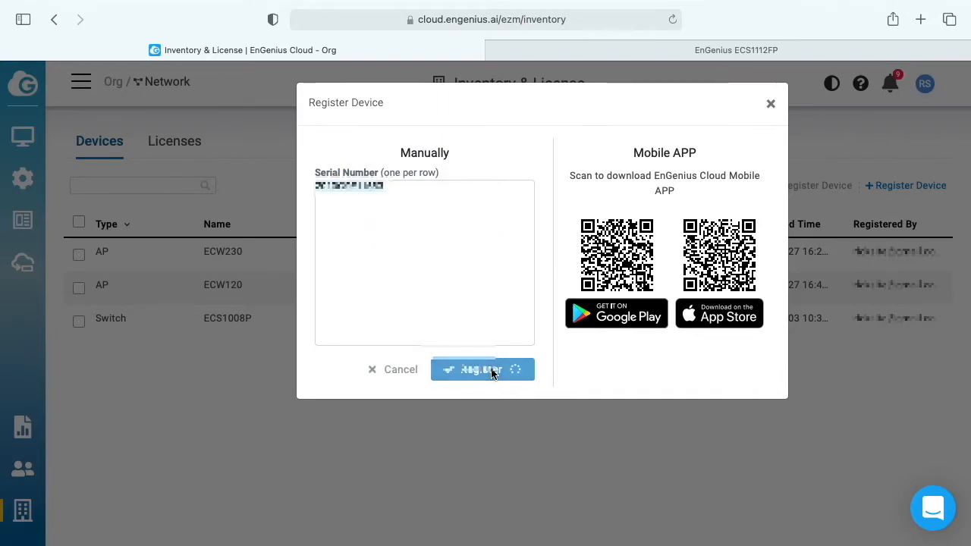
left_click(482, 370)
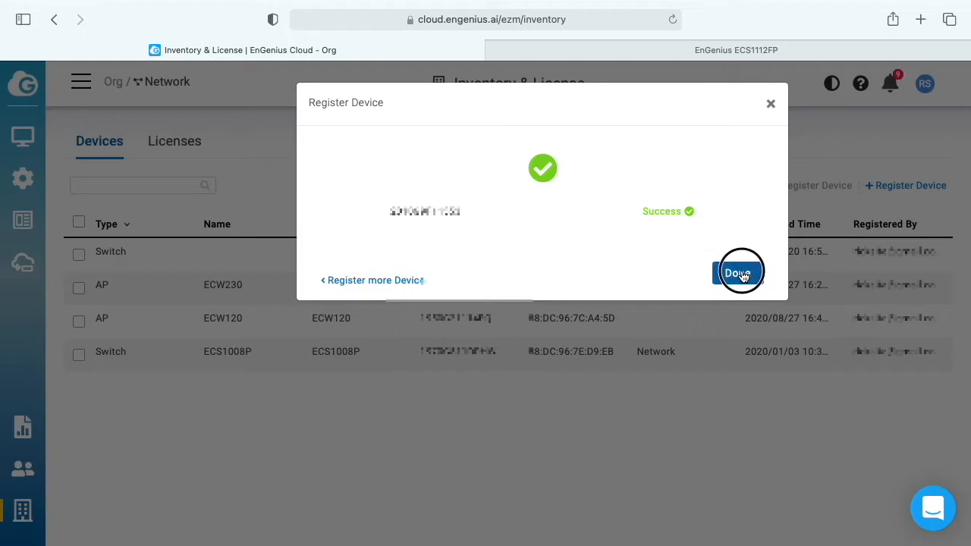
left_click(737, 272)
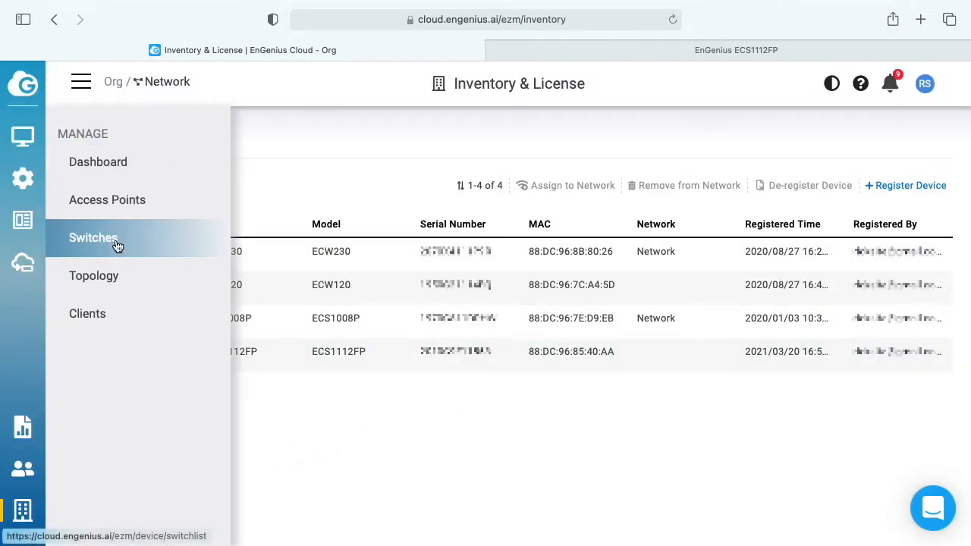
Add the ECS1112FP from inventory to the network's Switches list.
left_click(94, 237)
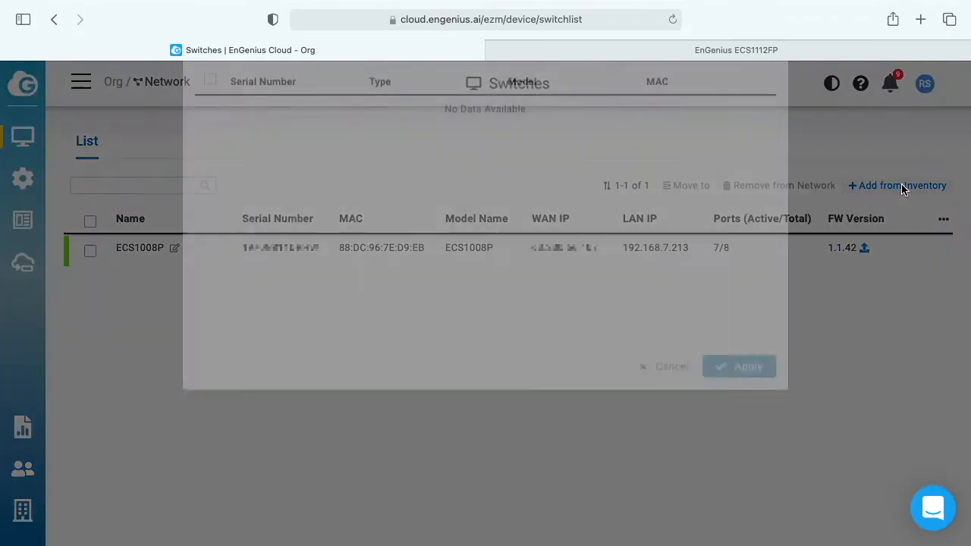
left_click(902, 185)
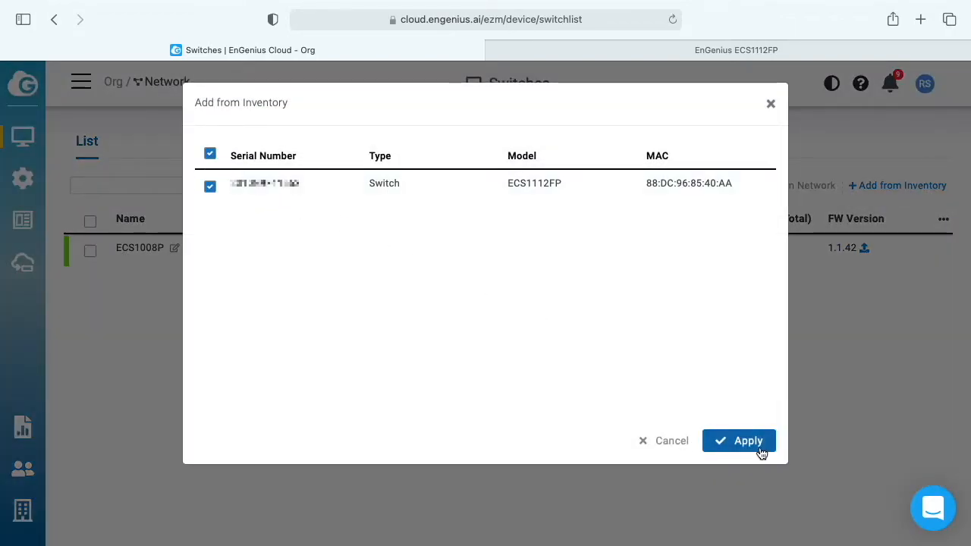
left_click(739, 441)
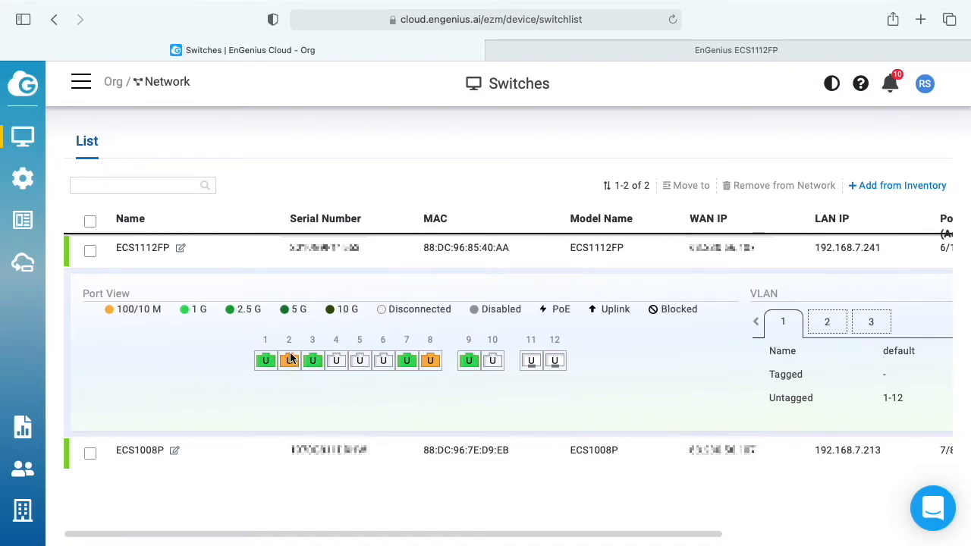
mouse_move(313, 360)
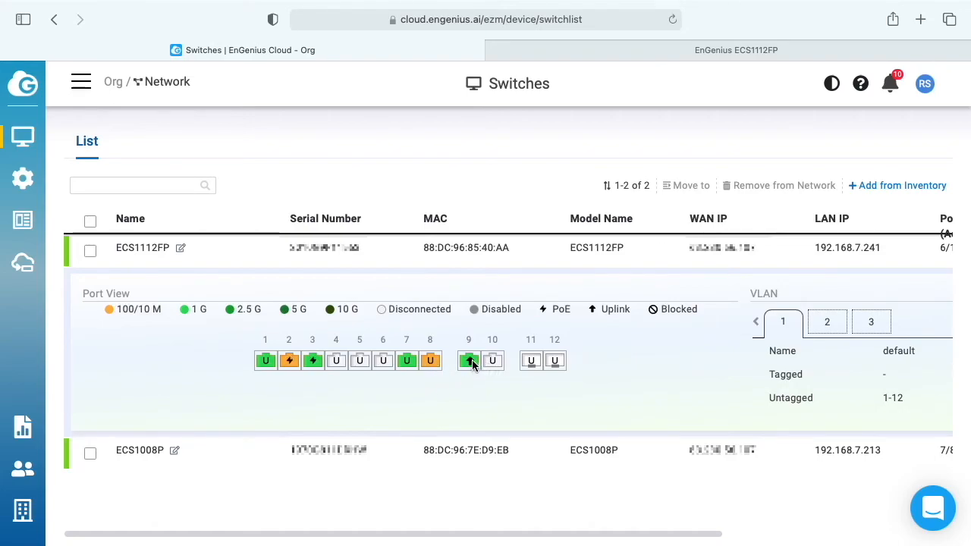
mouse_move(34, 144)
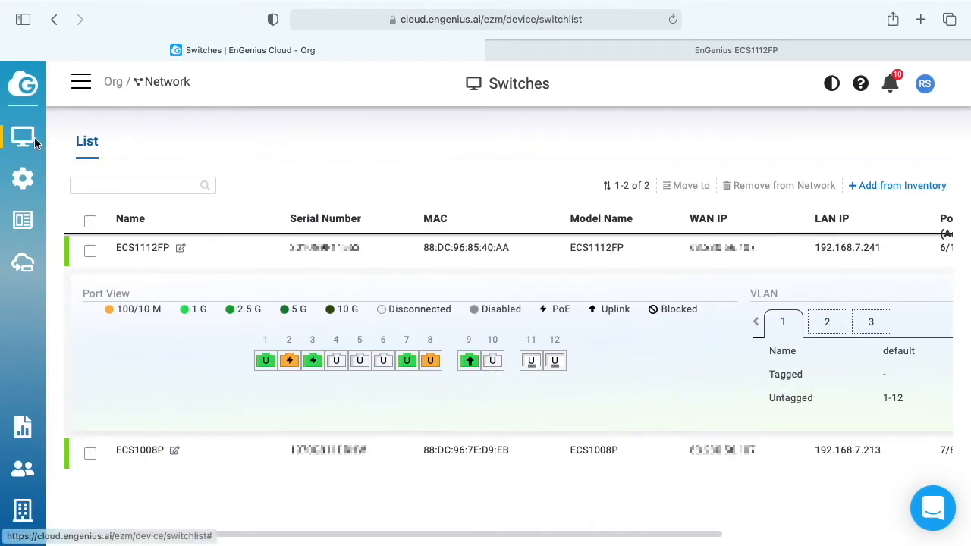
Open the Configure menu after viewing the ECS1112FP's port view.
left_click(23, 178)
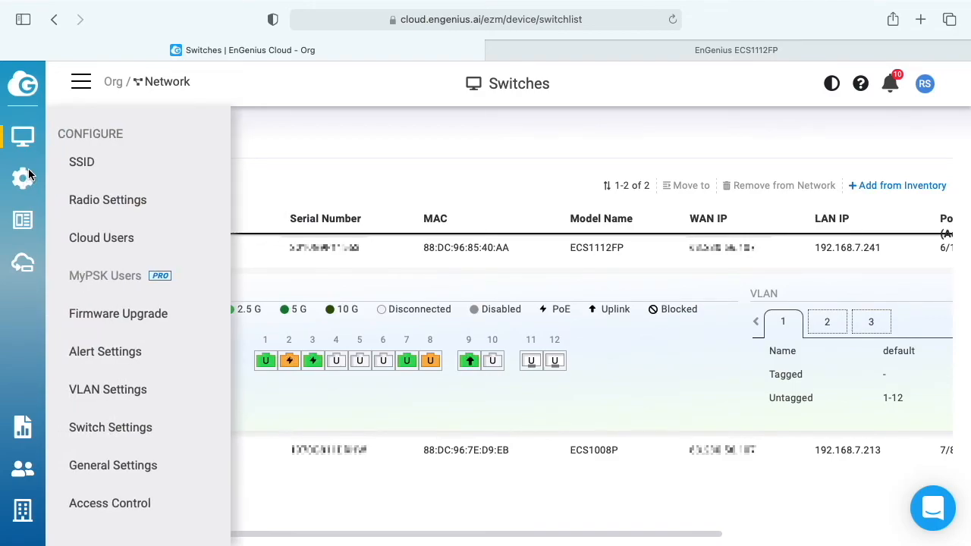
mouse_move(108, 389)
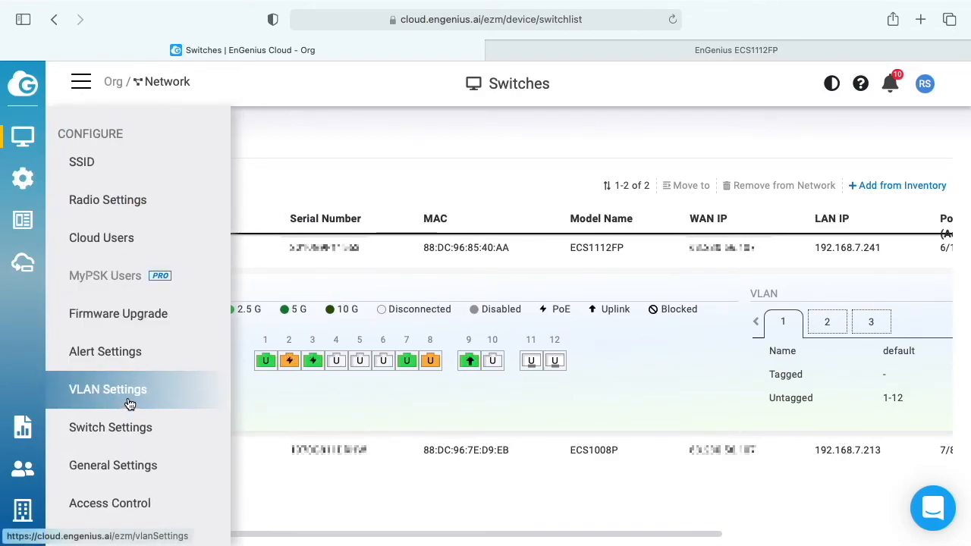